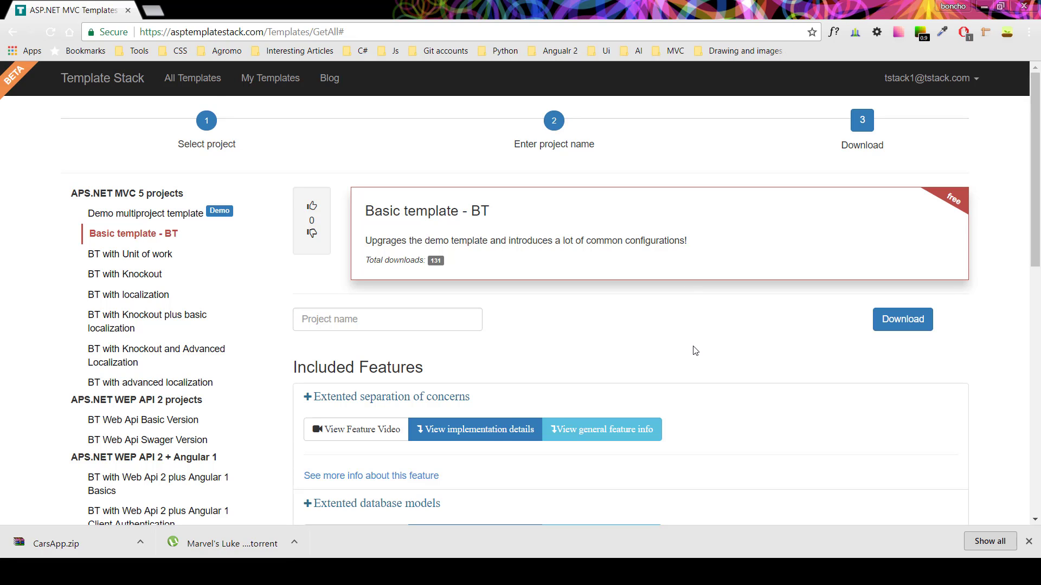
Expand and read the Dependency Injection feature's implementation details on the Basic template page
scroll(down, 3)
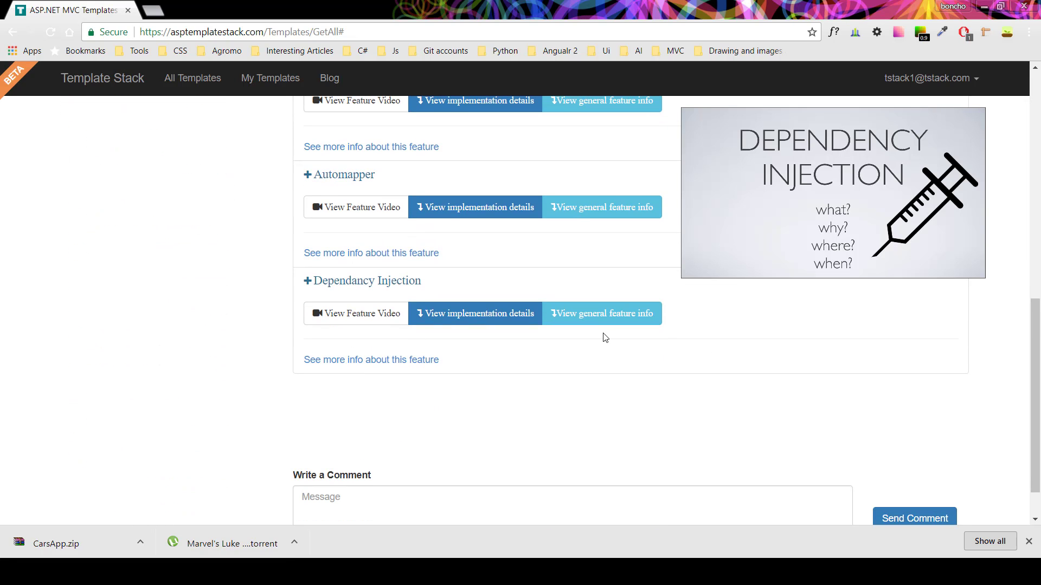
double_click(366, 280)
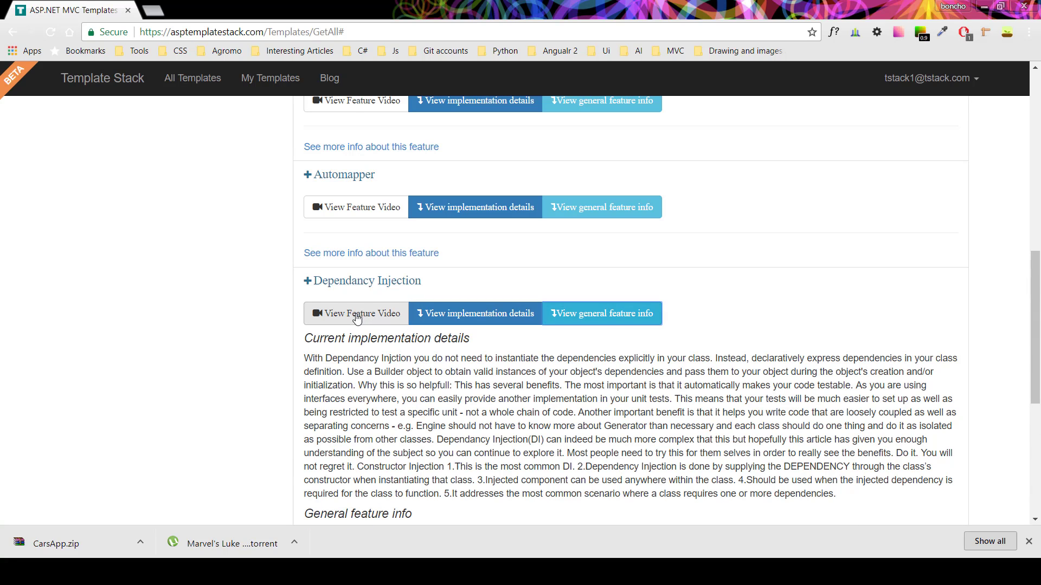
scroll(down, 3)
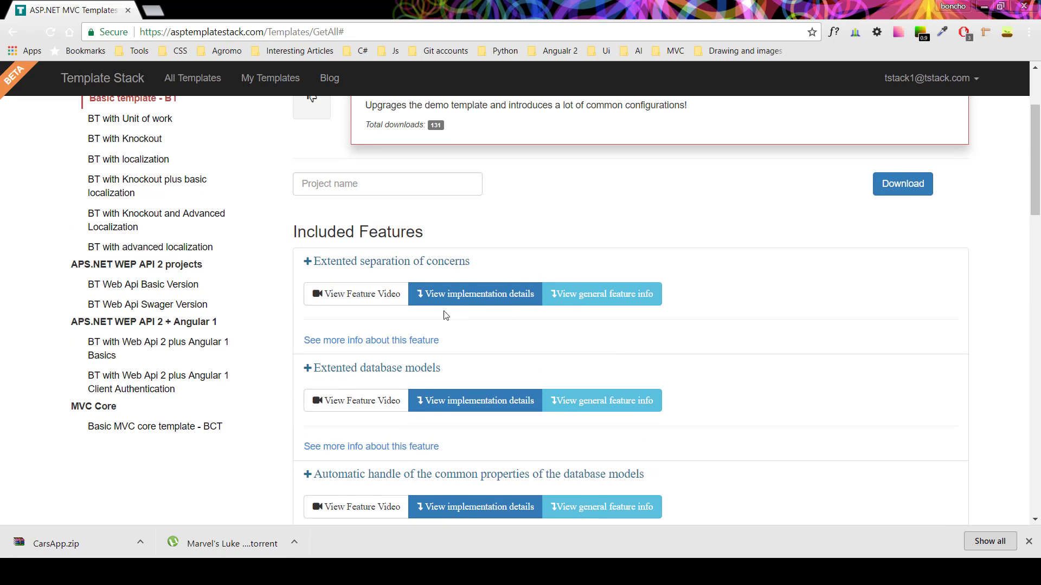
Enter CarsApp as the project name and download the template as CarsApp.zip
text(c)
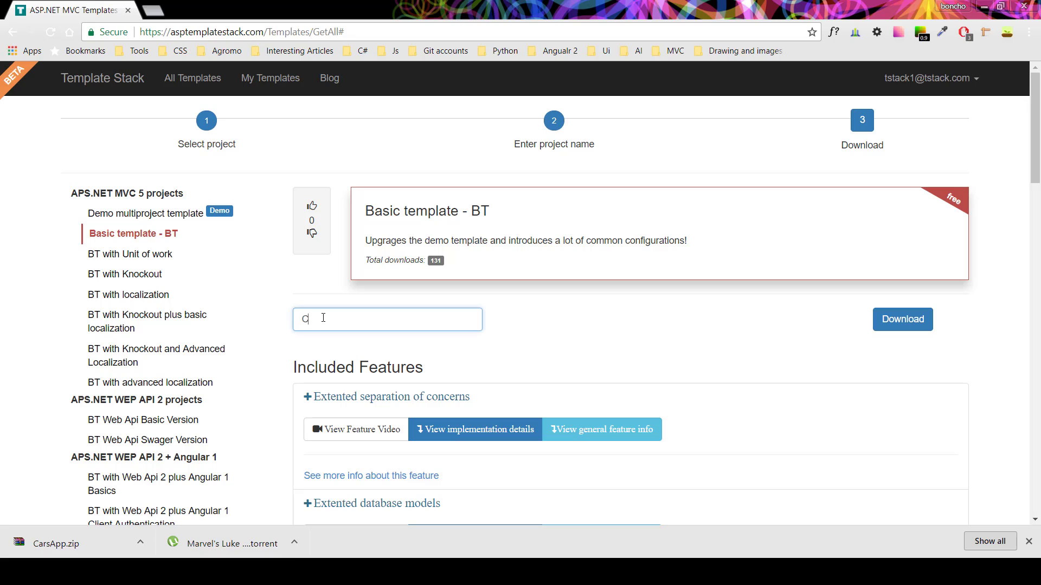
text(CarsApp)
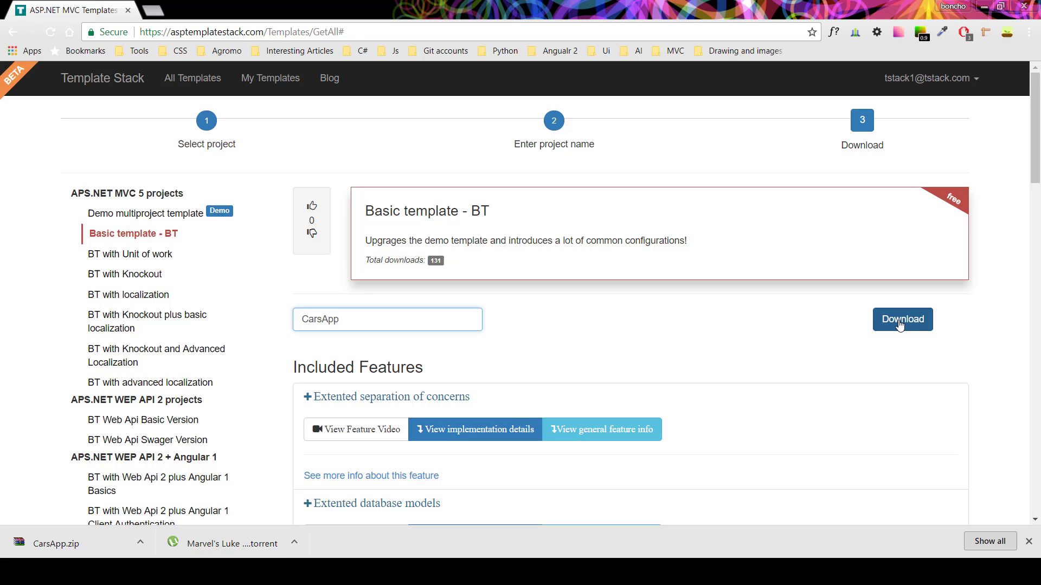
click(901, 319)
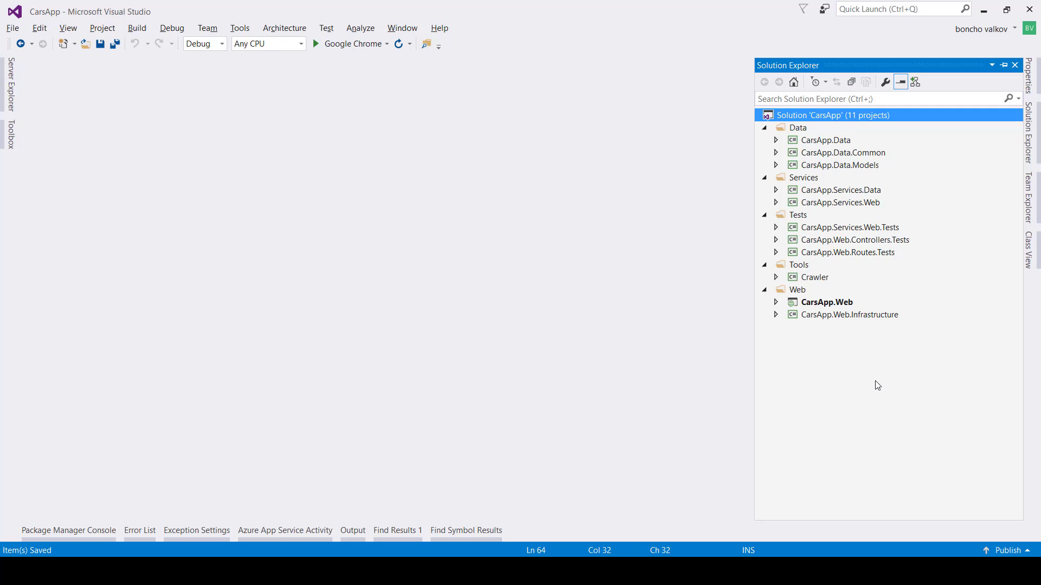
mouse_move(811, 326)
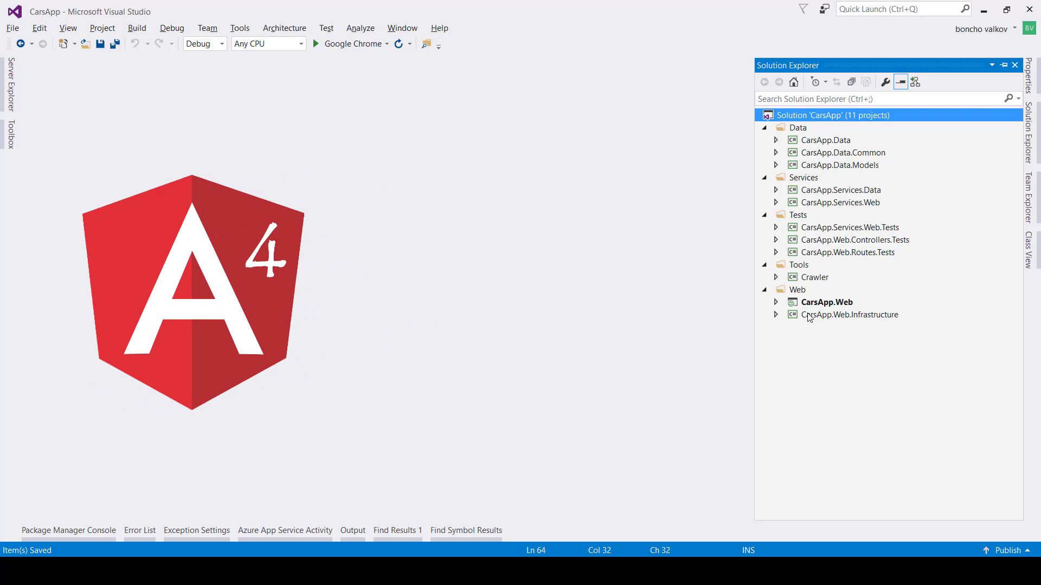
Expand CarsApp.Web in Solution Explorer and open its Controllers' BaseController.cs
click(854, 190)
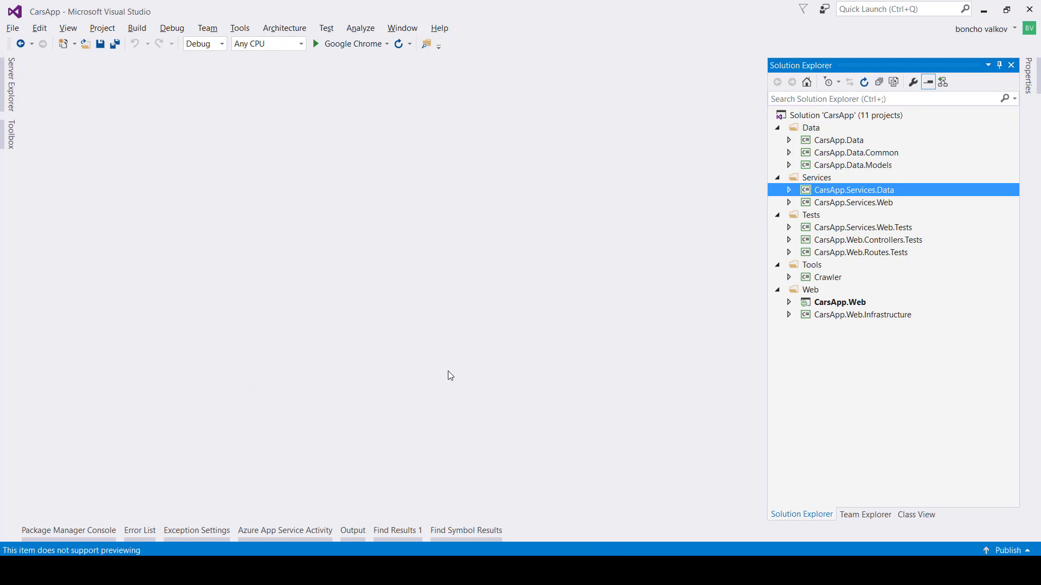
mouse_move(843, 307)
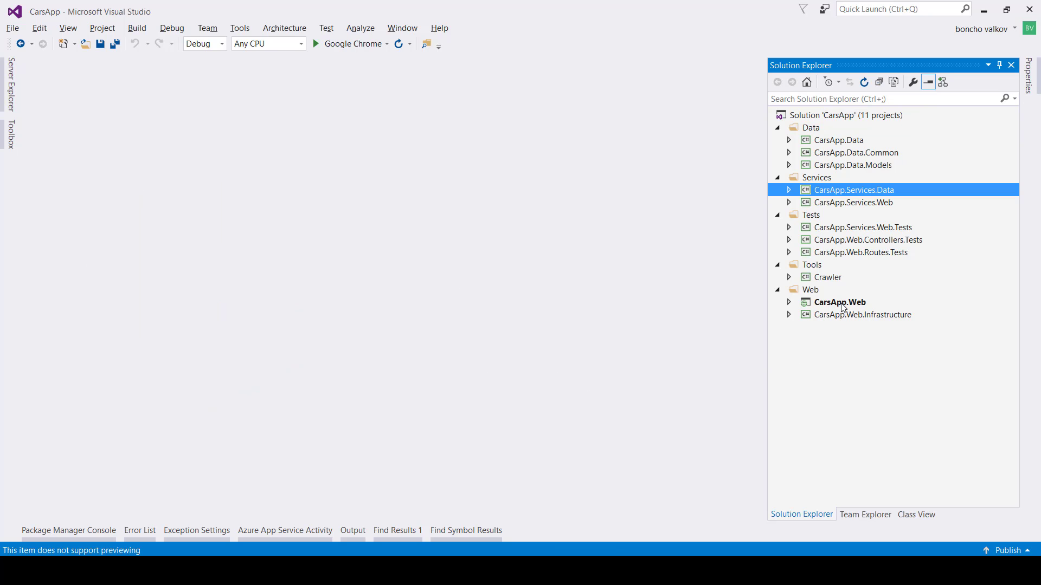
click(839, 302)
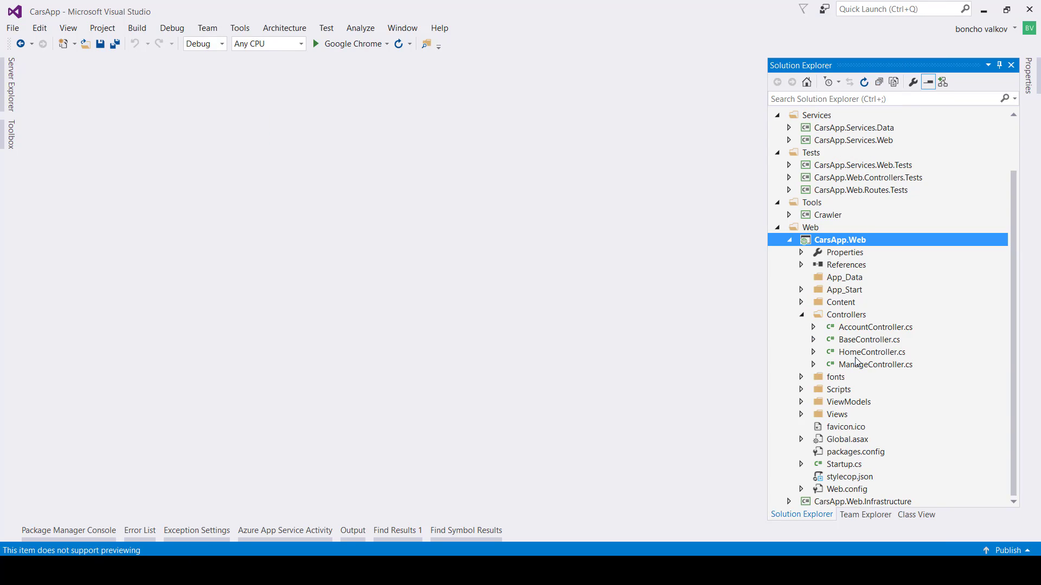
double_click(858, 339)
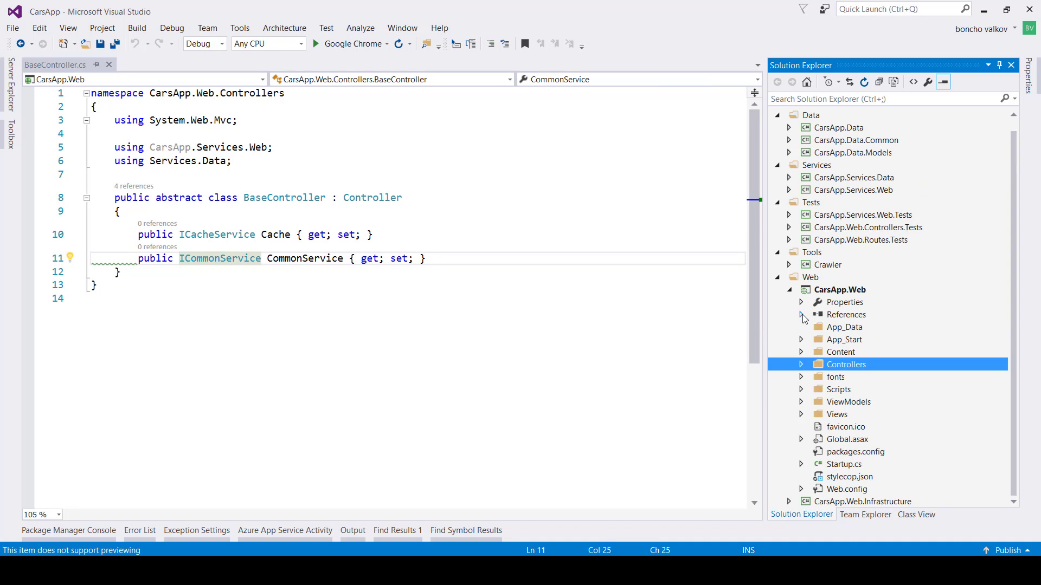
Browse CarsApp.Web's references, including Autofac, and expand its App_Start folder
click(845, 314)
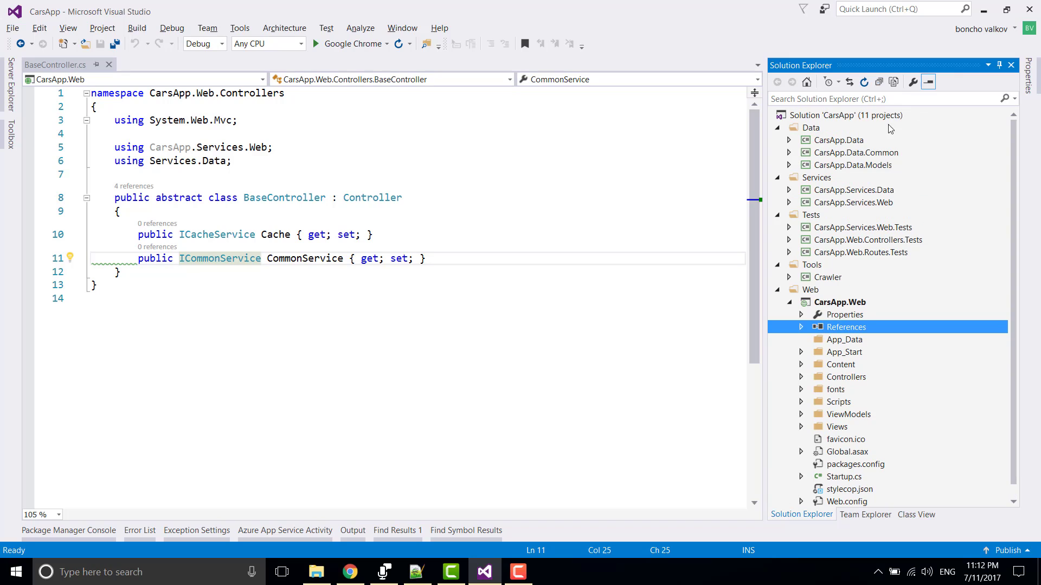
click(846, 114)
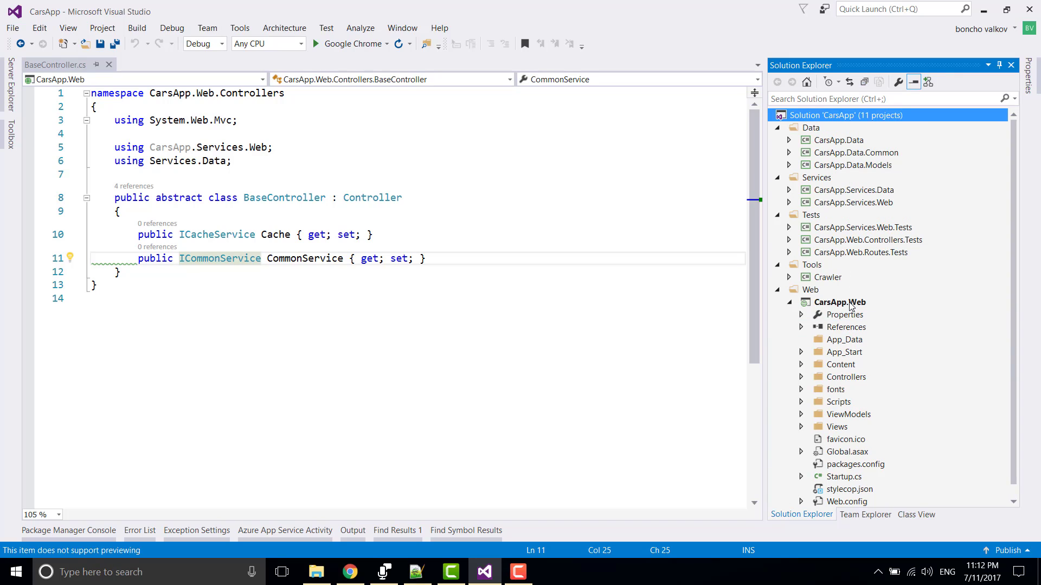
right_click(838, 302)
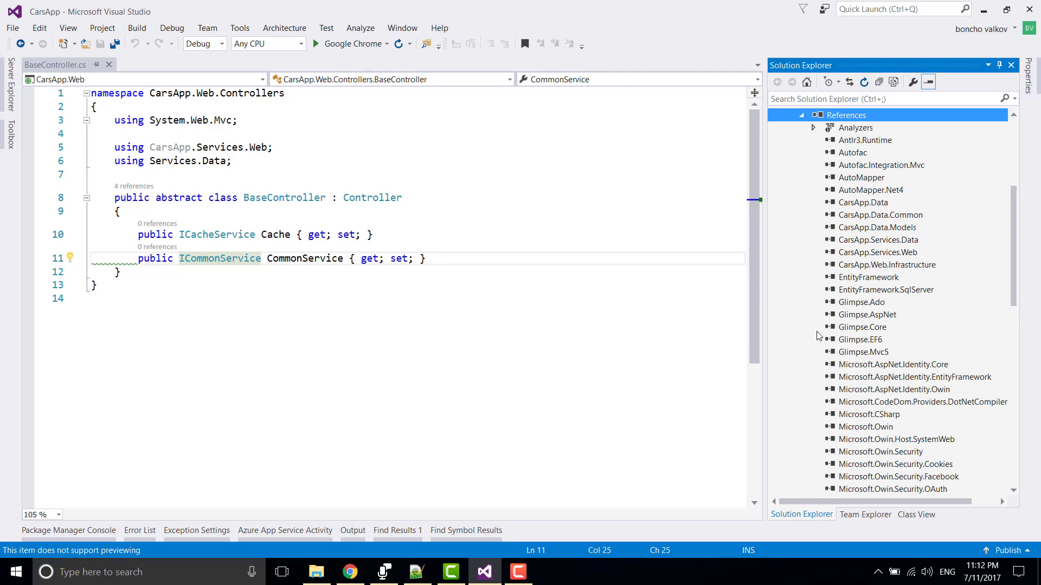
click(852, 152)
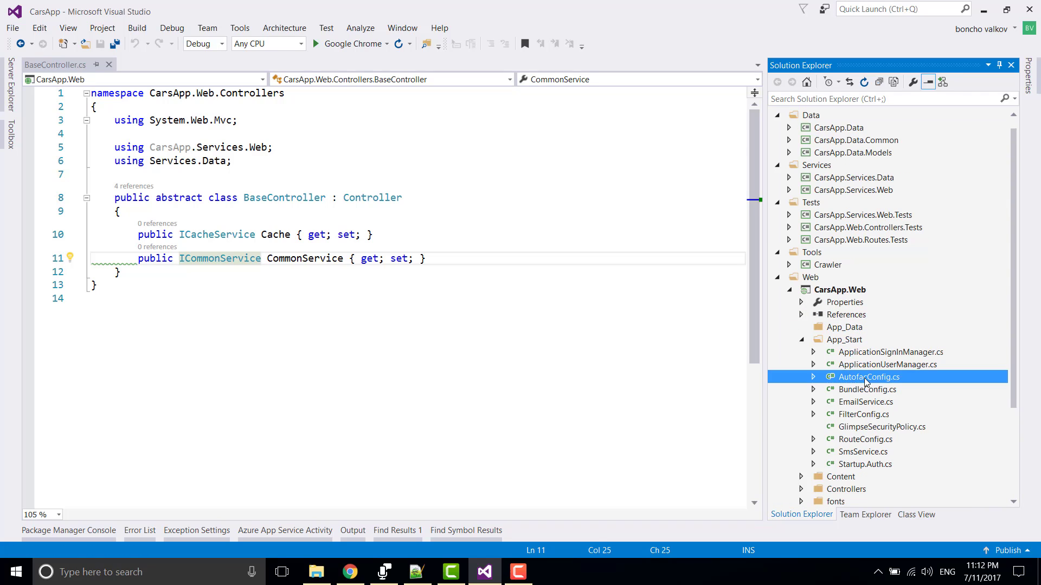
Open AutofacConfig.cs with normalized line endings and locate the RegisterServices call
double_click(866, 376)
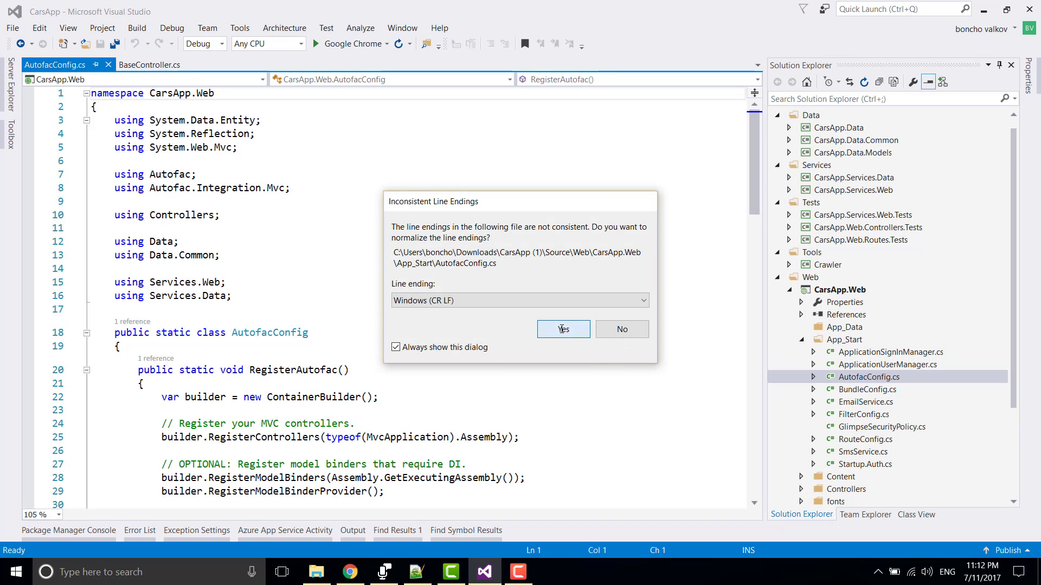
click(562, 329)
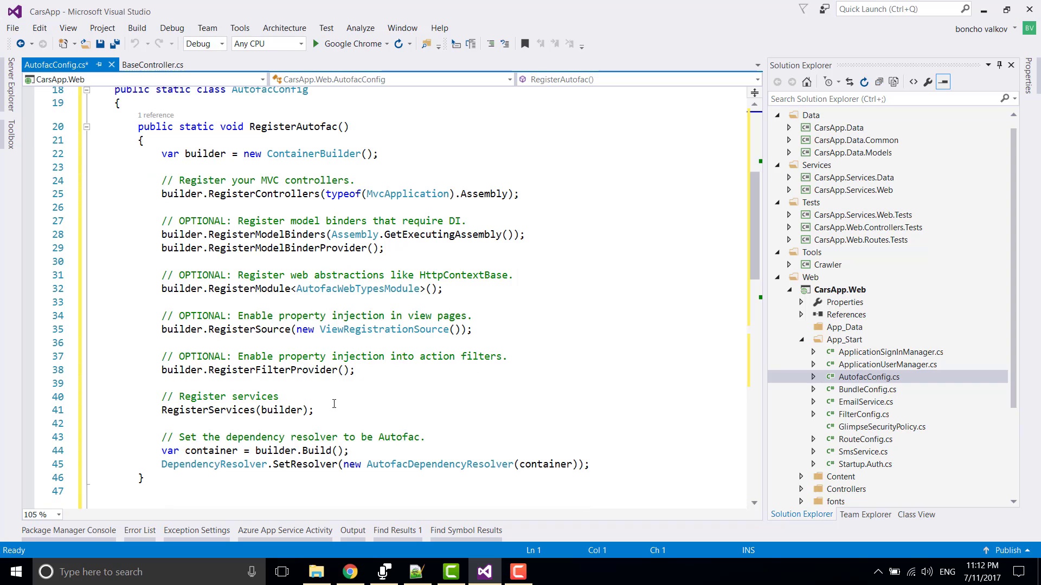
double_click(184, 410)
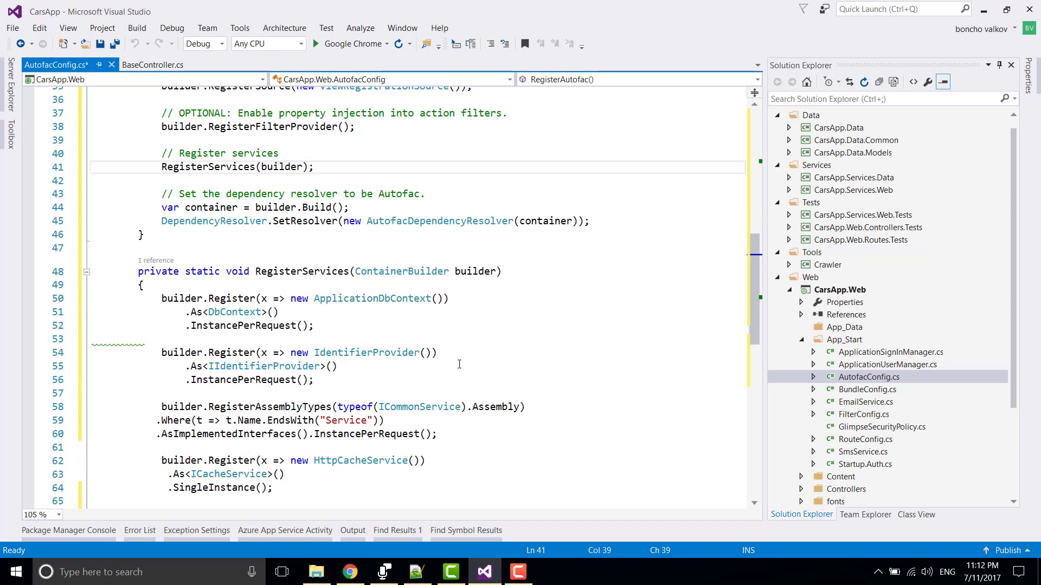
Read the RegisterServices registrations like IdentifierProvider, then select CommonService.cs in CarsApp.Services.Data
scroll(down, 3)
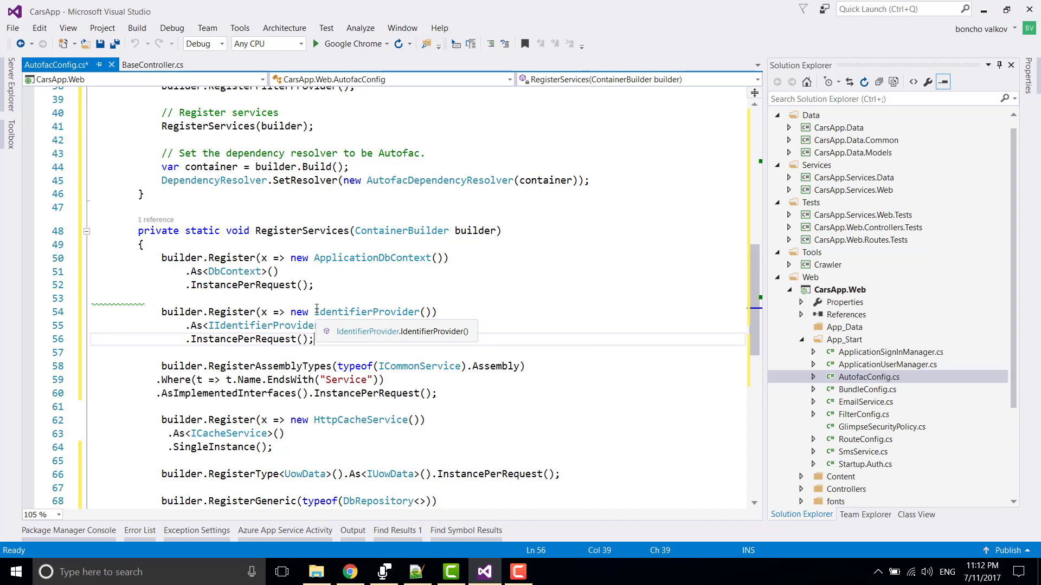
double_click(366, 312)
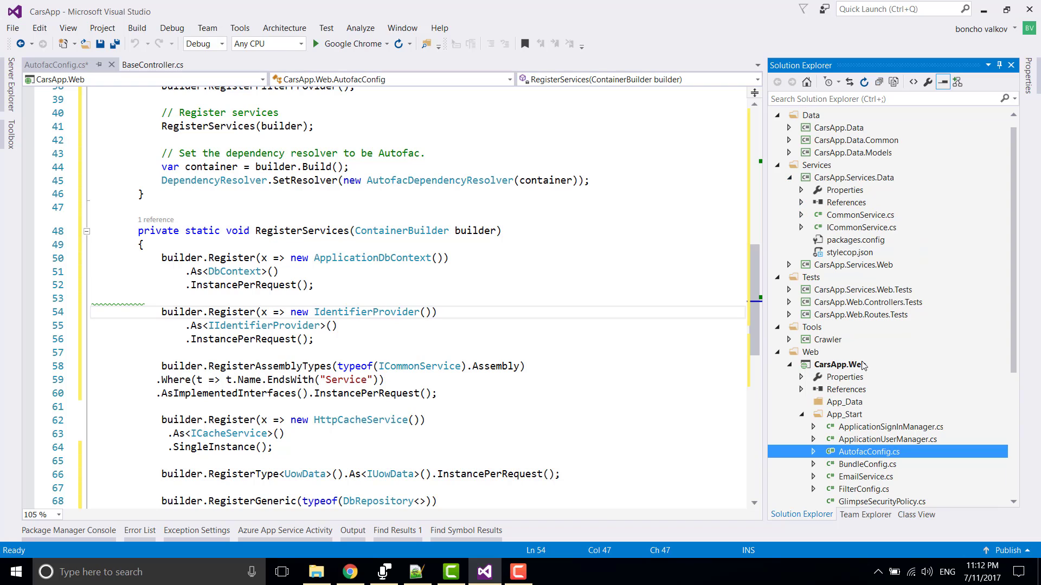
click(861, 215)
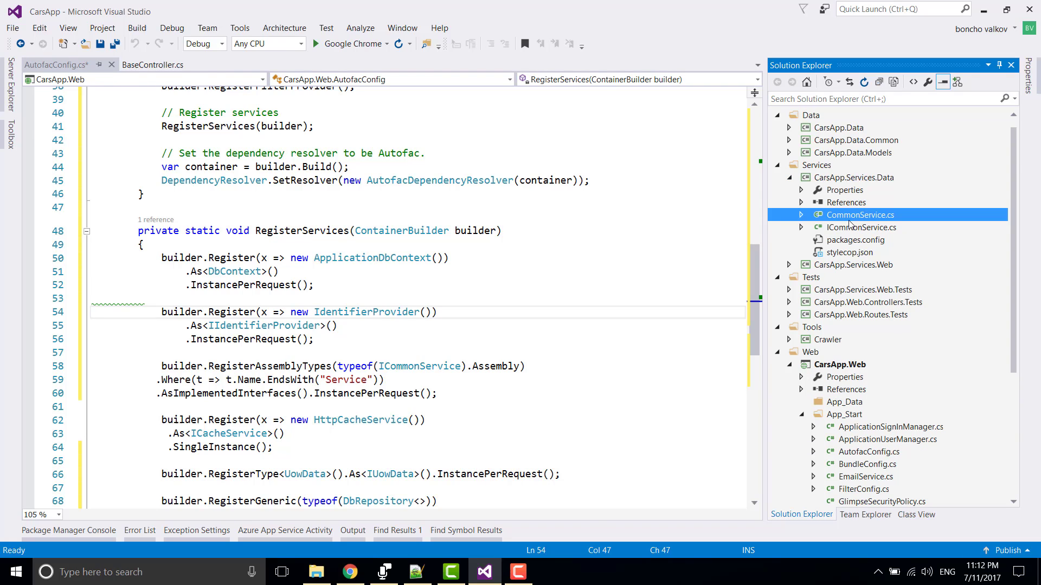
Inspect CommonService.cs and its ICommonService interface, then return to AutofacConfig.cs
double_click(861, 227)
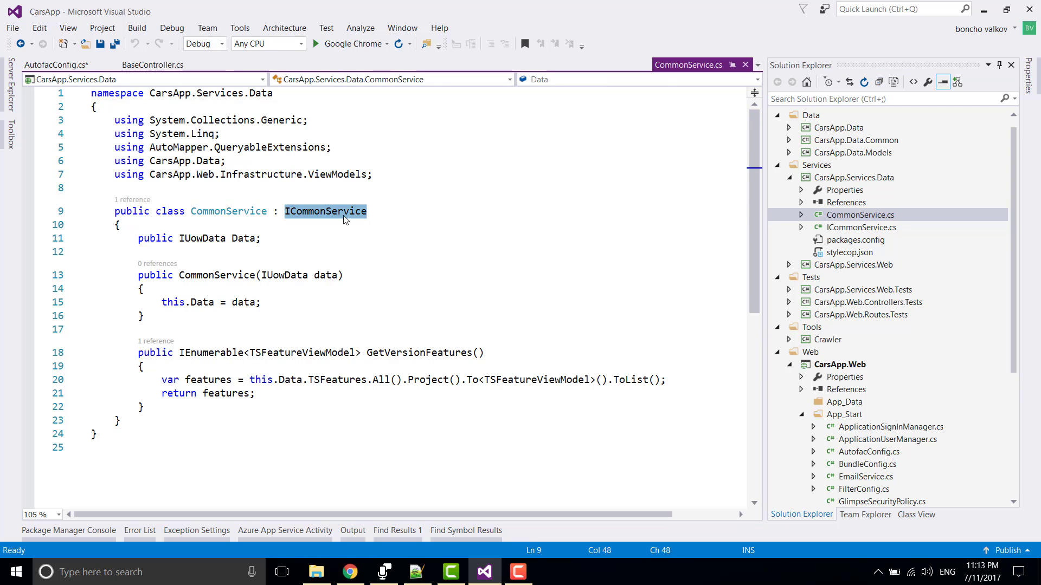
click(210, 211)
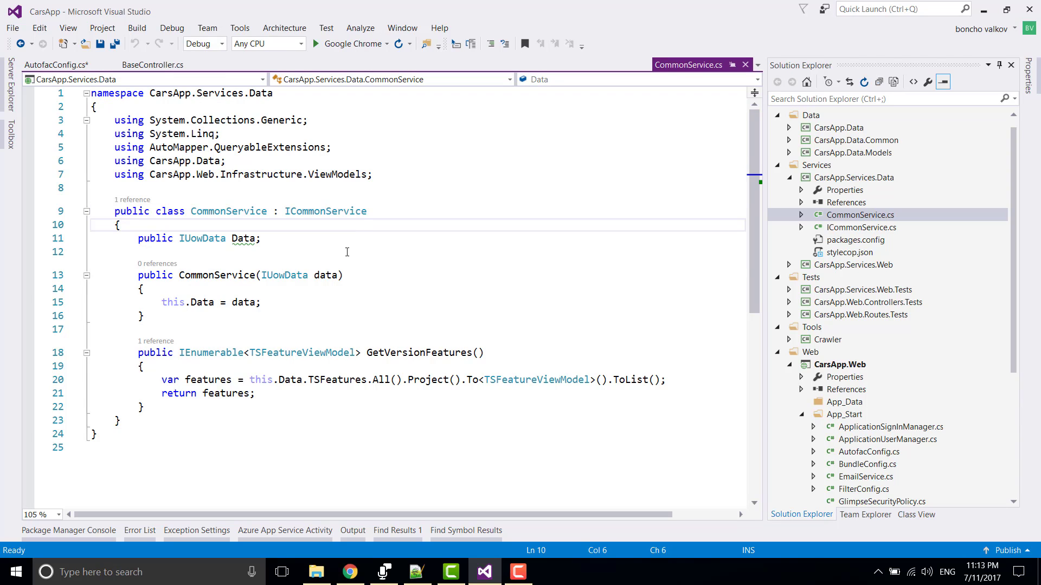
double_click(325, 211)
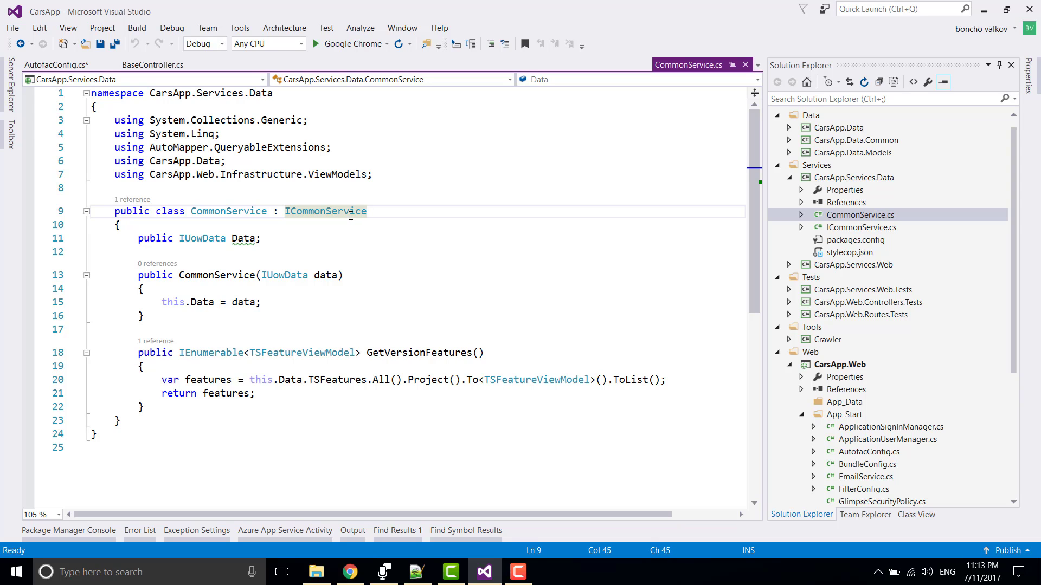
click(56, 65)
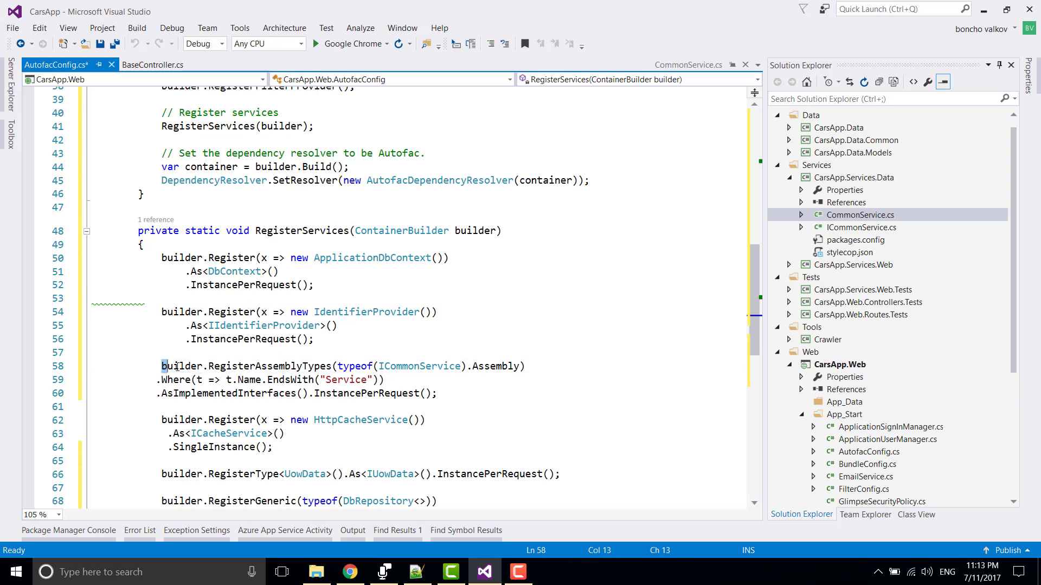
click(436, 393)
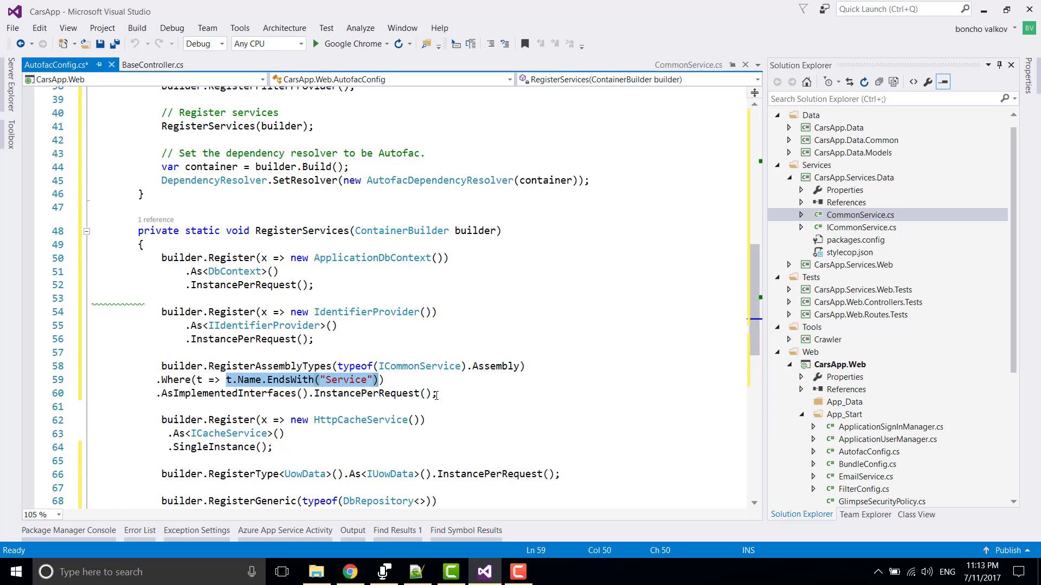
double_click(493, 365)
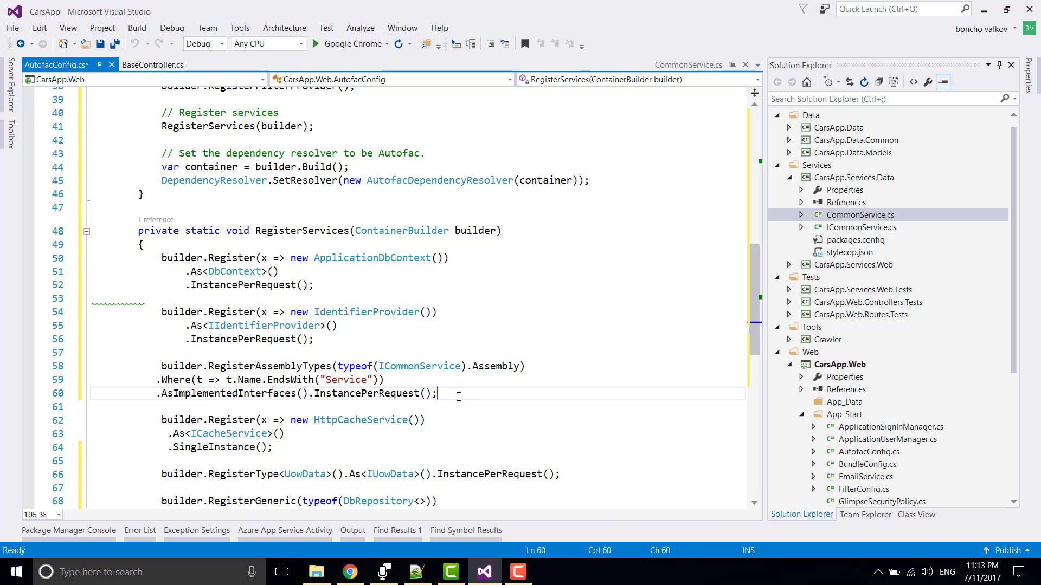
scroll(down, 3)
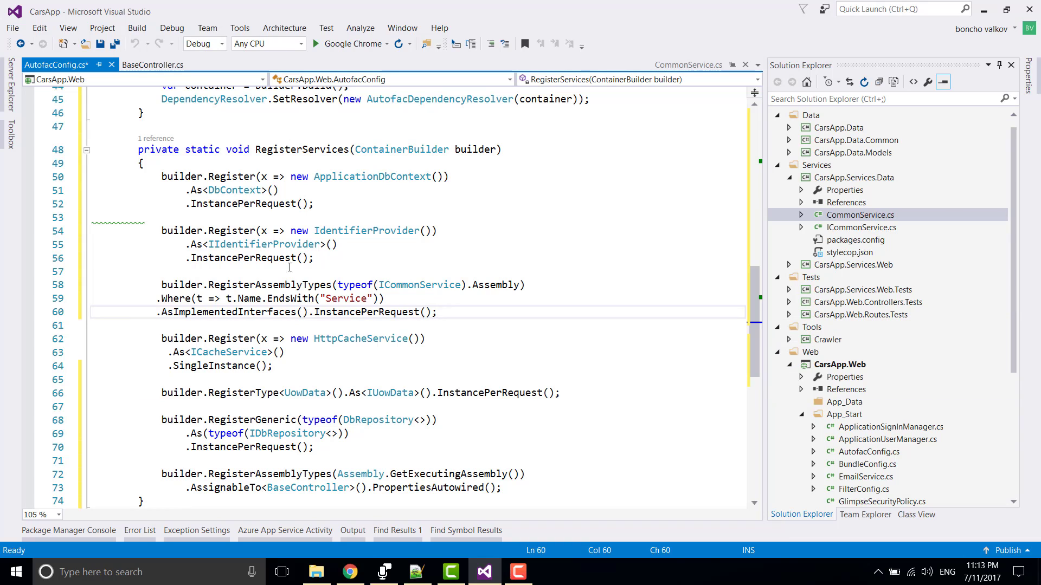
double_click(249, 258)
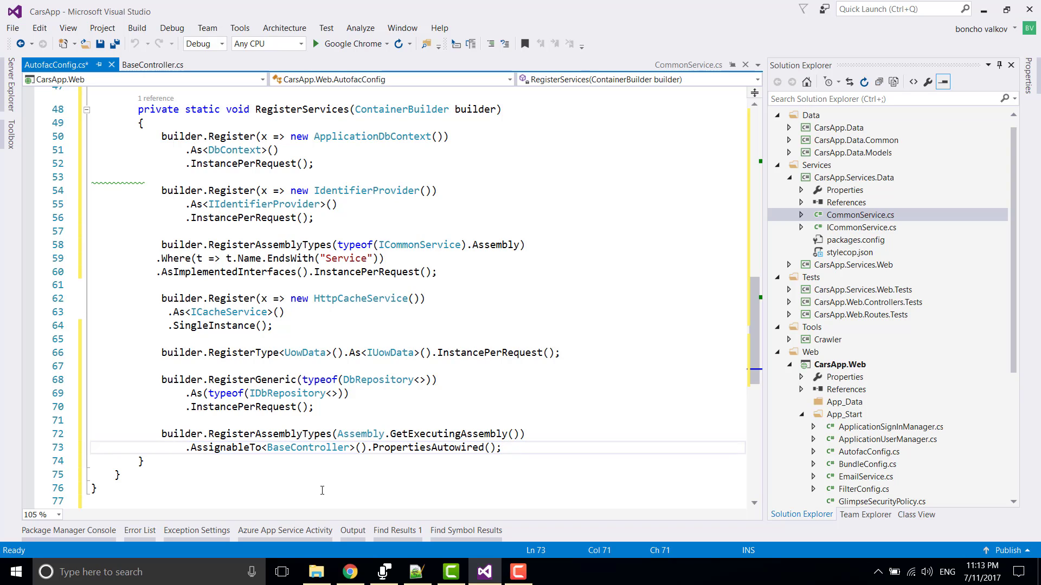
click(151, 65)
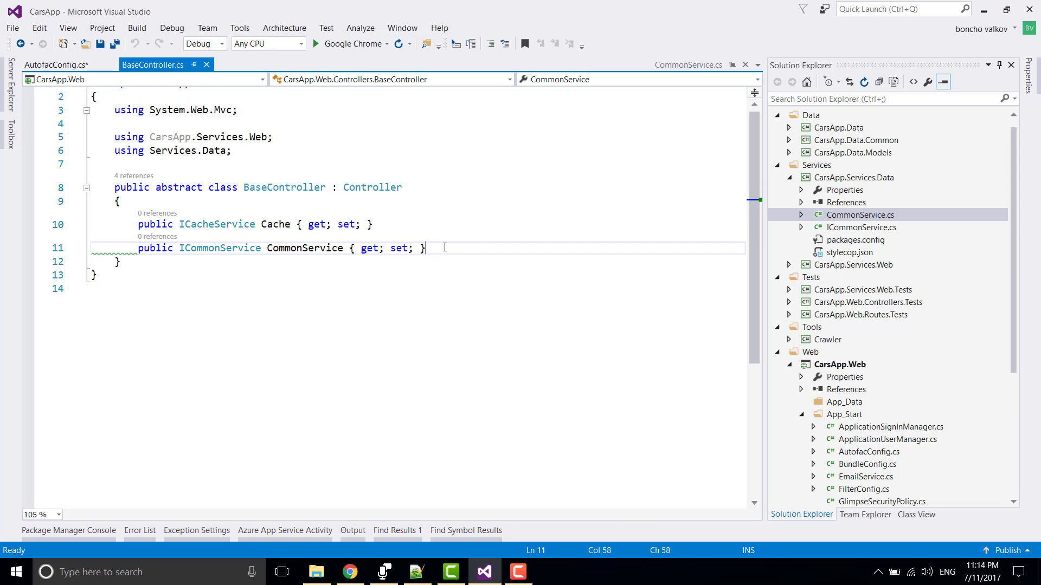
click(55, 65)
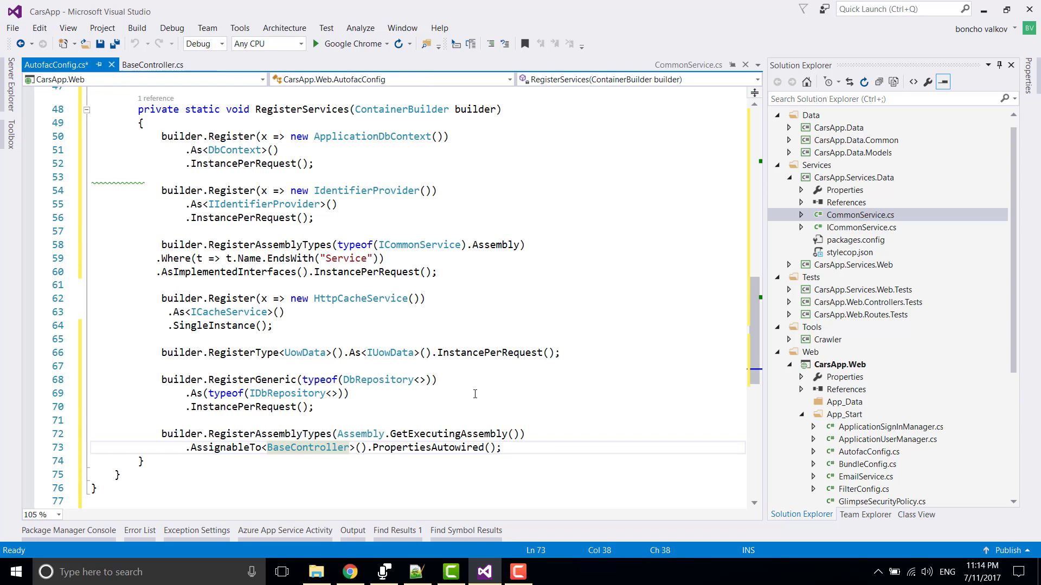